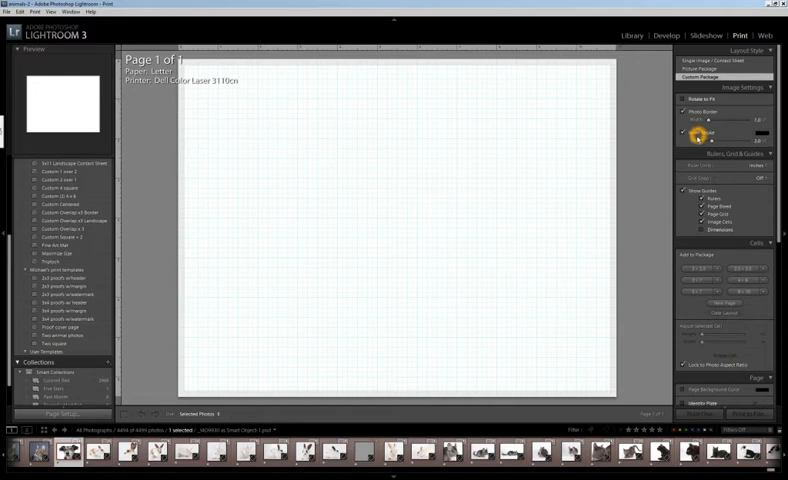
Step: Bring up the printer Page Setup dialog from the Print module's left panel
left_click(696, 136)
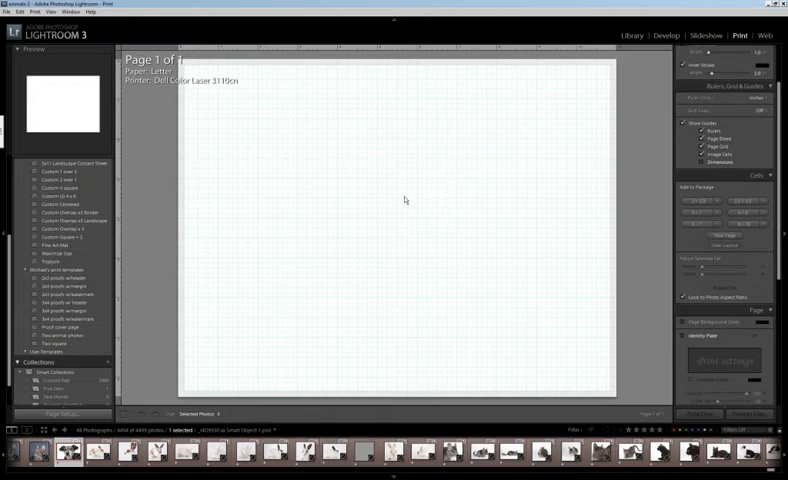
left_click(62, 414)
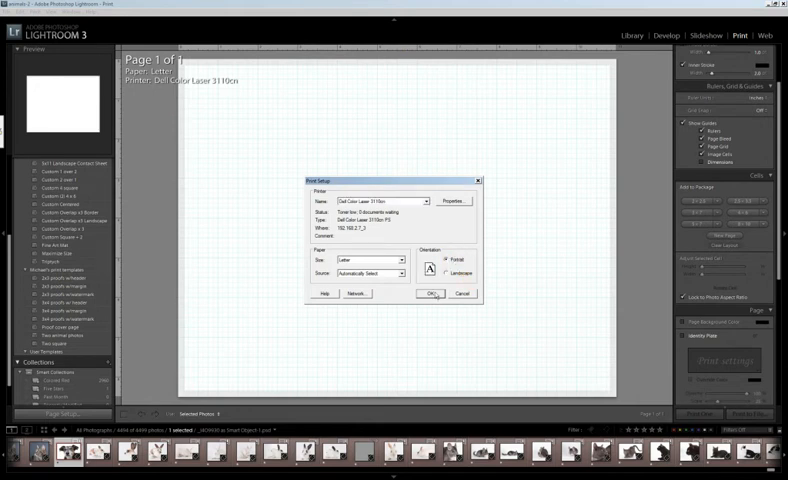
Step: Apply the Epson printer with portrait orientation to the blank page
left_click(430, 294)
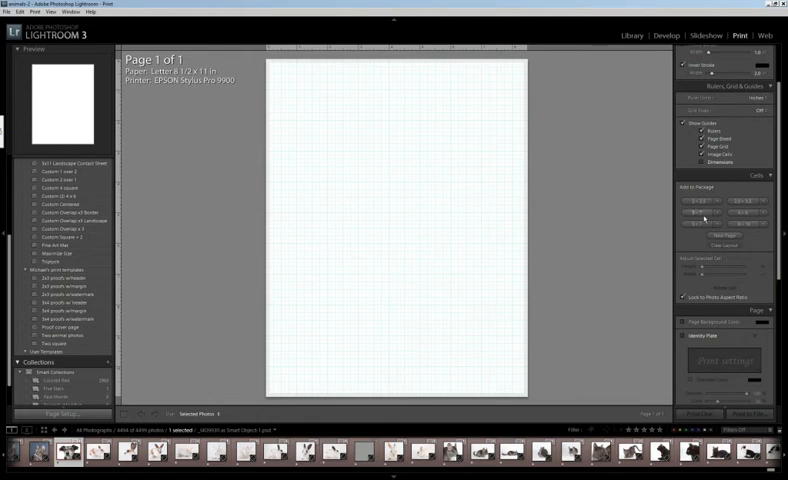
Step: Add several empty picture cells to the page using the Add to Package size buttons
left_click(722, 204)
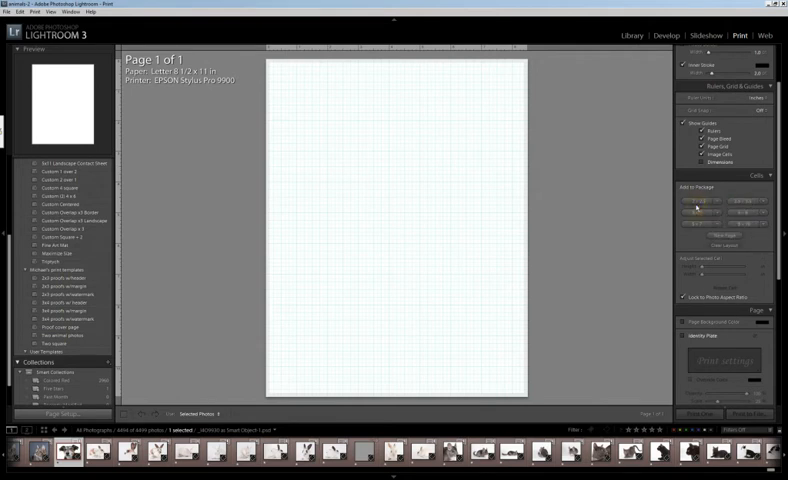
left_click(690, 208)
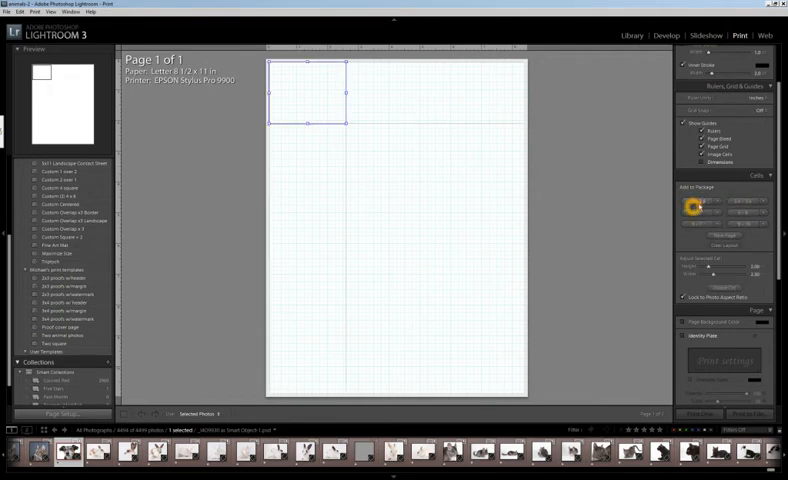
left_click(704, 212)
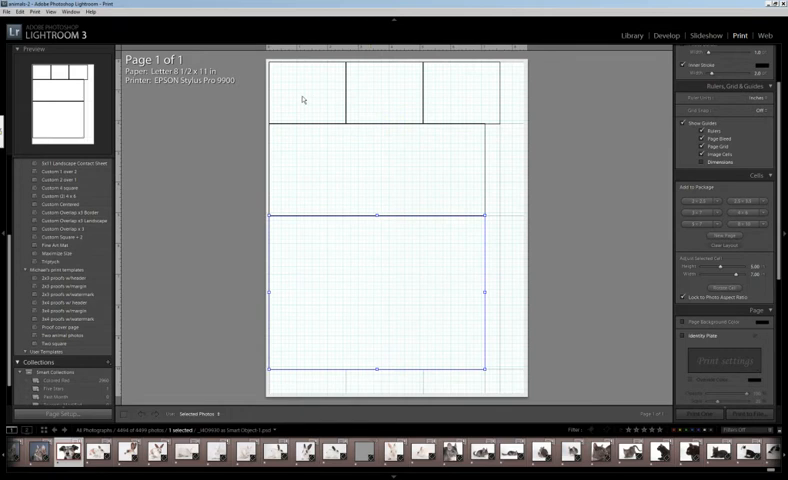
mouse_move(434, 288)
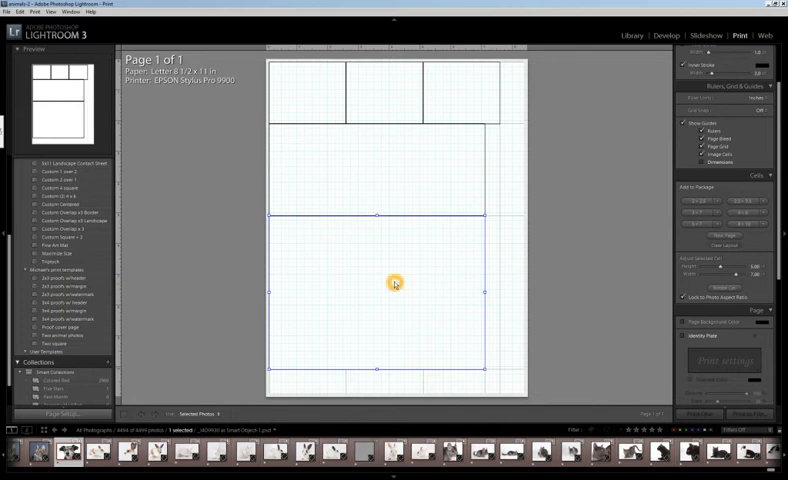
mouse_move(508, 312)
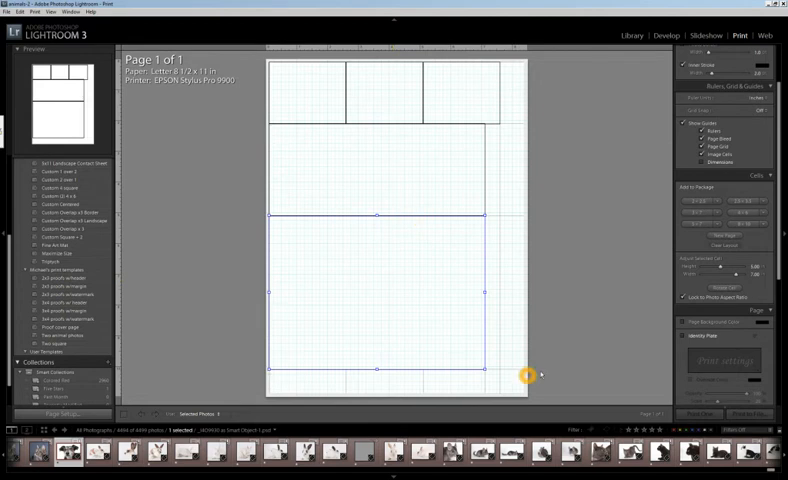
mouse_move(512, 104)
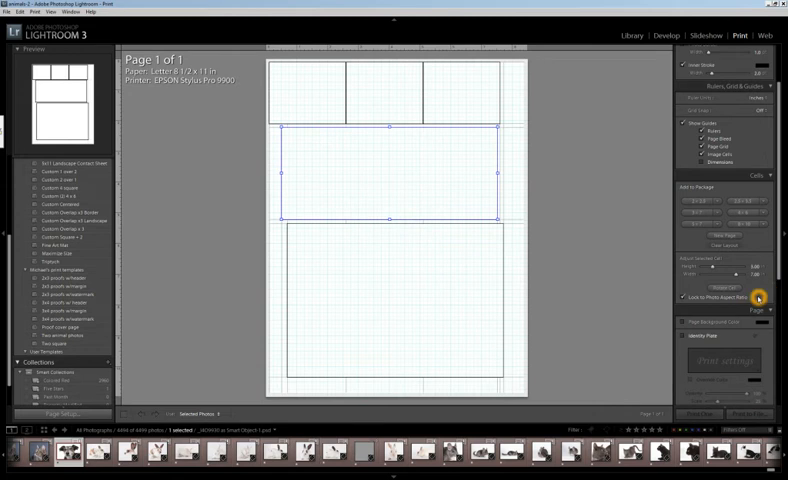
Step: Clear the empty cell grid so the dog photo can fill one large top cell
left_click(722, 248)
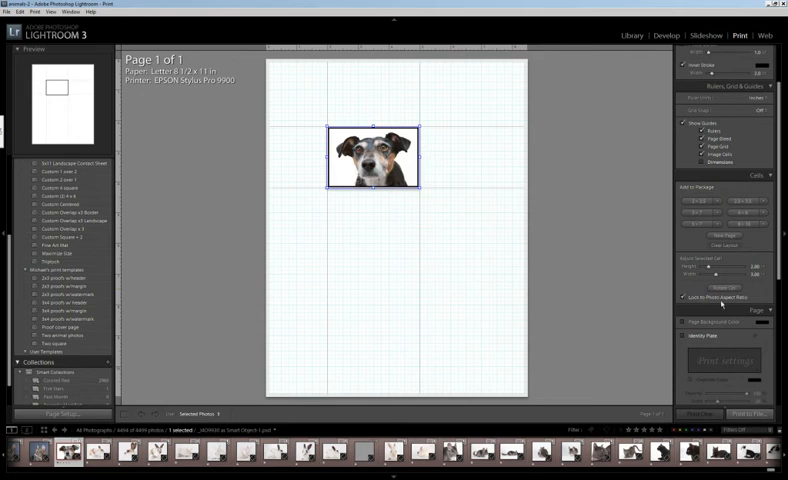
mouse_move(512, 252)
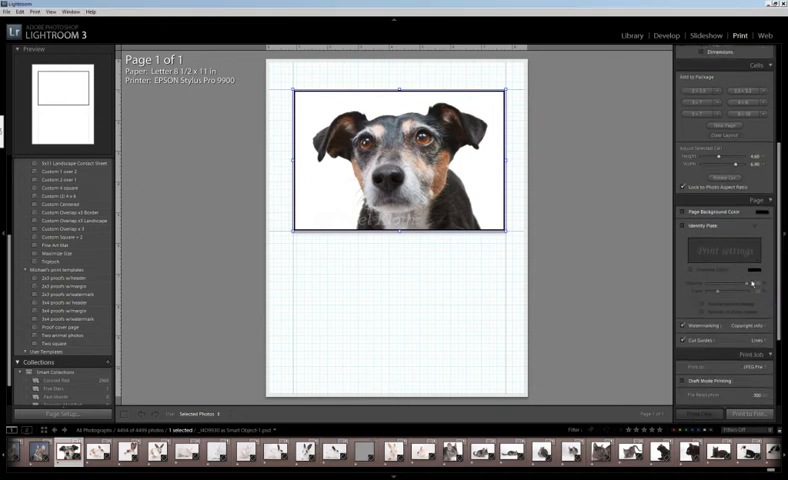
left_click(684, 212)
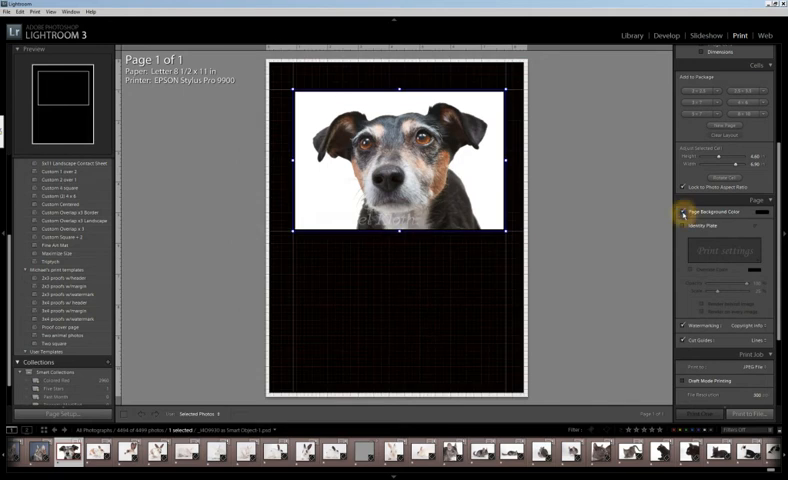
left_click(680, 212)
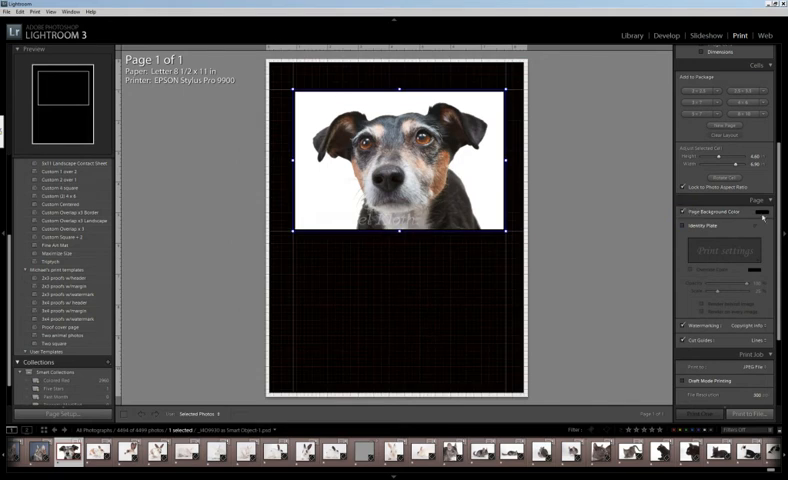
left_click(762, 212)
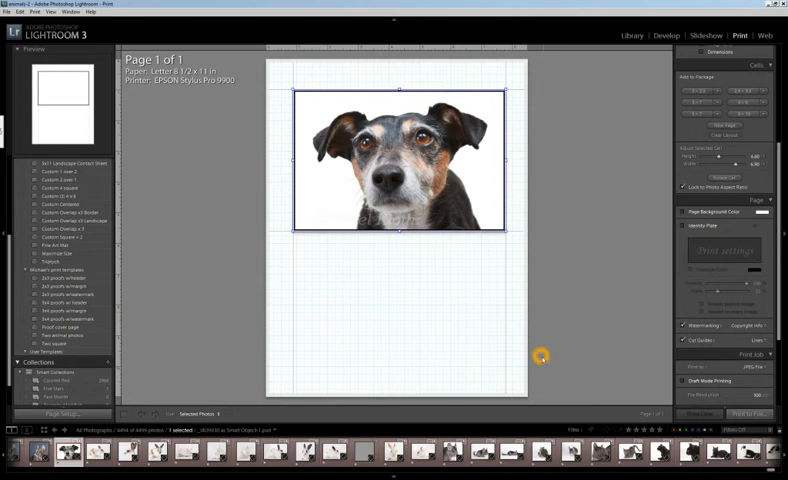
Step: Enable Watermarking on the page and launch Edit Watermarks for the copyright text
left_click(680, 326)
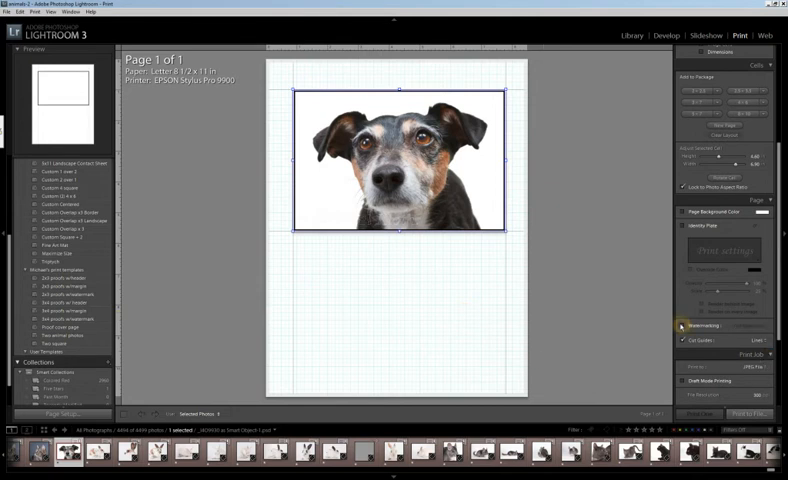
left_click(752, 326)
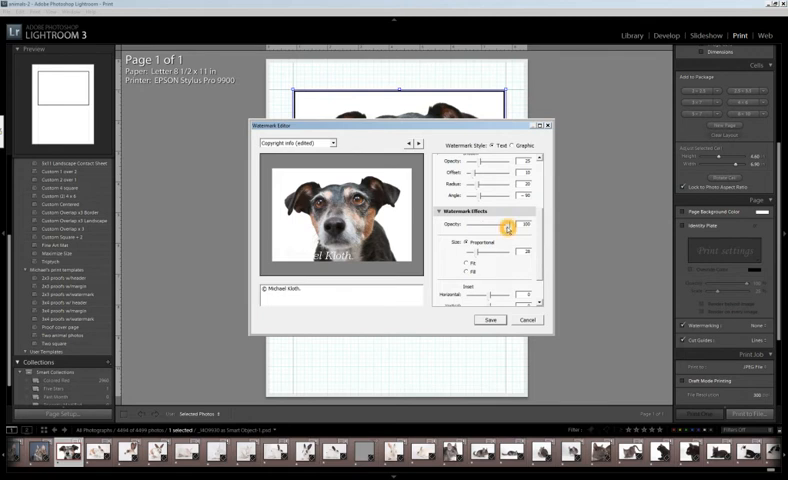
Step: Adjust the watermark Opacity and Size sliders before saving them as a preset
left_click_drag(530, 224, 504, 224)
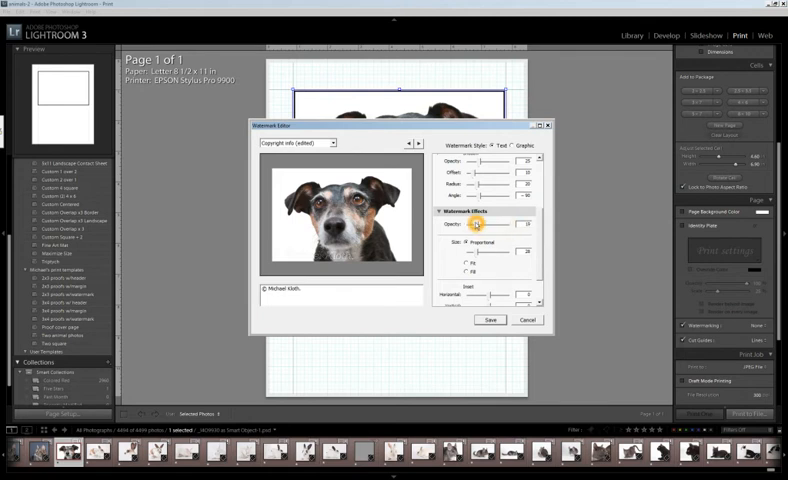
left_click_drag(476, 224, 490, 224)
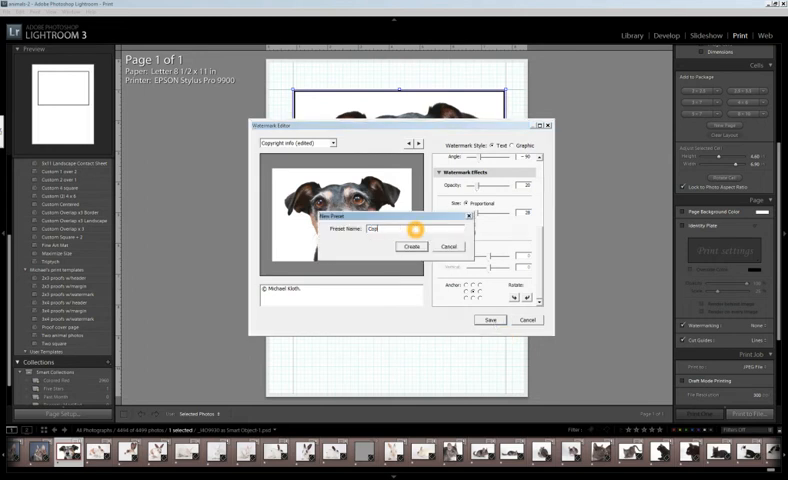
Step: Name the watermark preset 'Copyright no', create it, and close the Watermark Editor
type("Copyright notice")
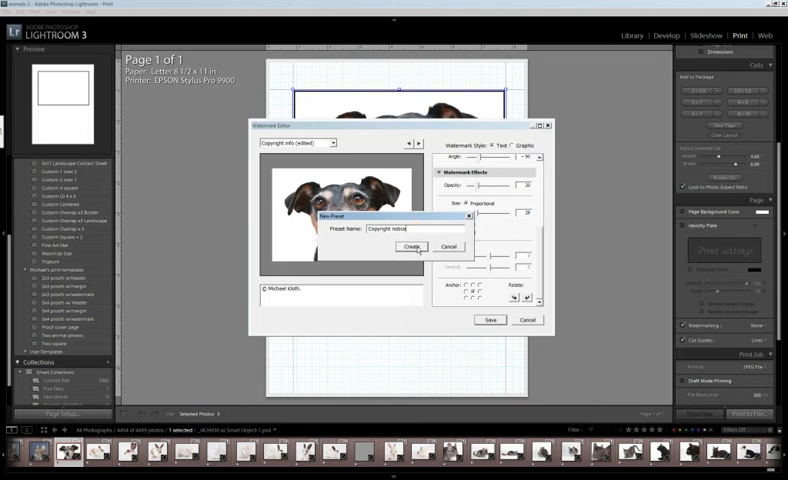
left_click(408, 246)
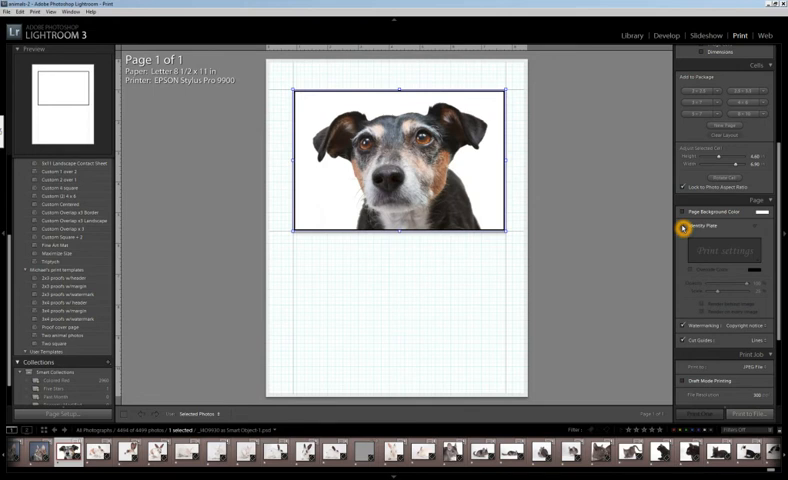
Step: Edit the Identity Plate caption to read 'describe your settings' beneath the dog photo
left_click(686, 228)
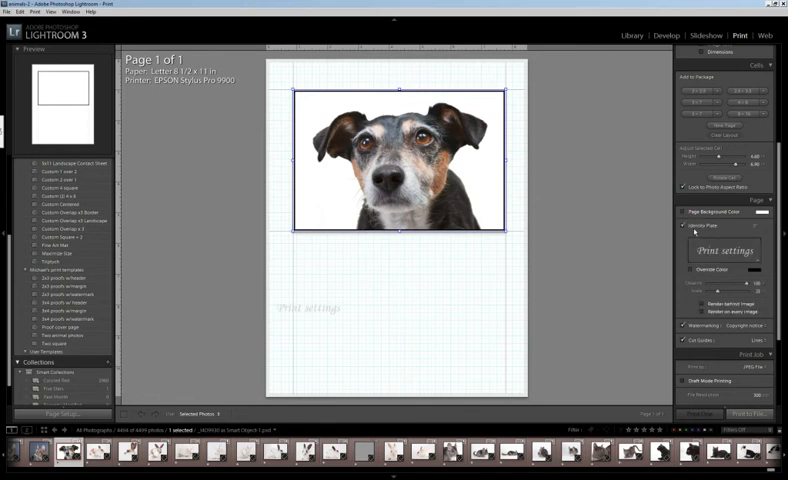
left_click(728, 224)
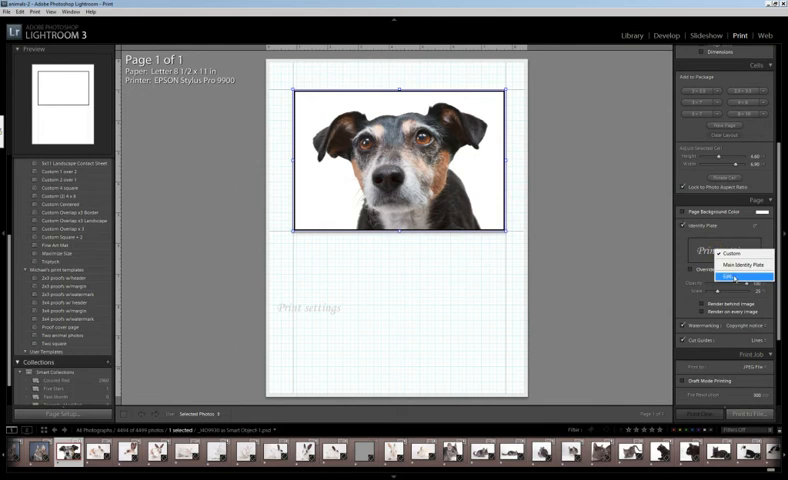
left_click(724, 276)
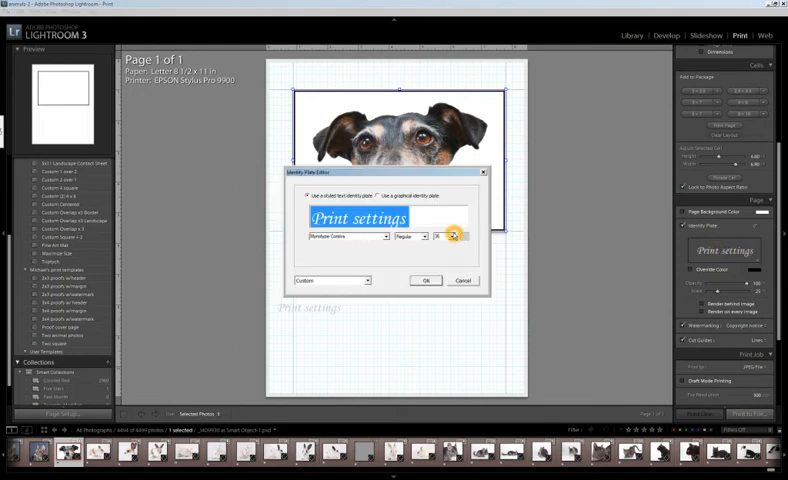
type("describe your")
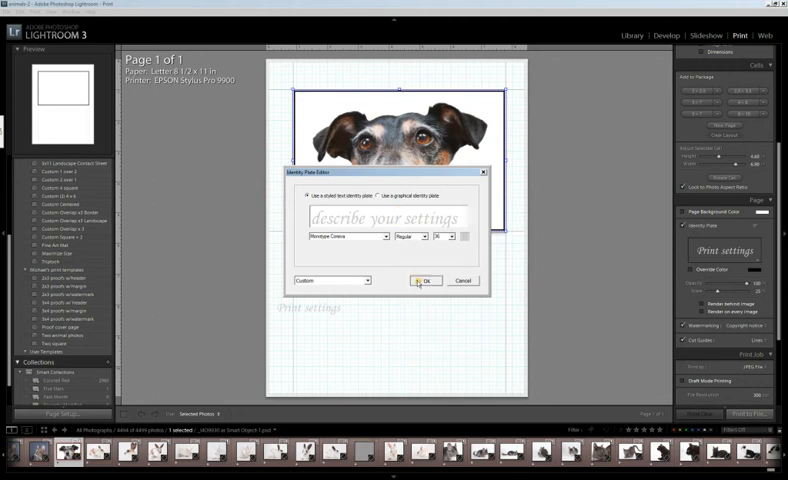
left_click(424, 280)
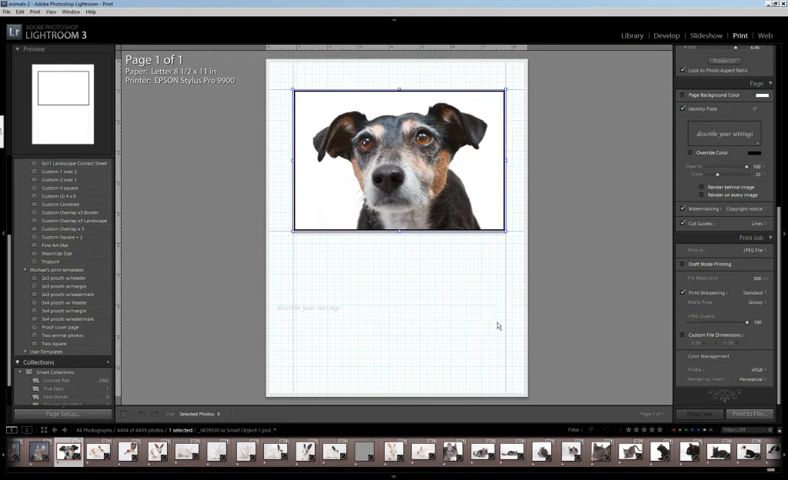
mouse_move(652, 248)
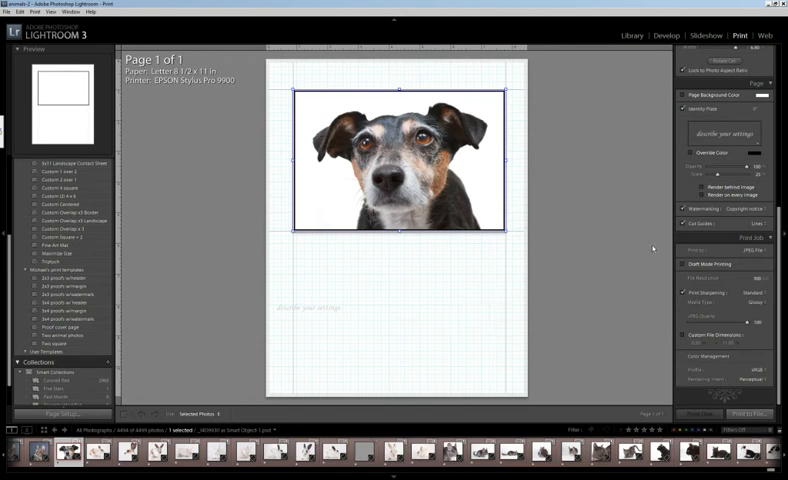
left_click(756, 252)
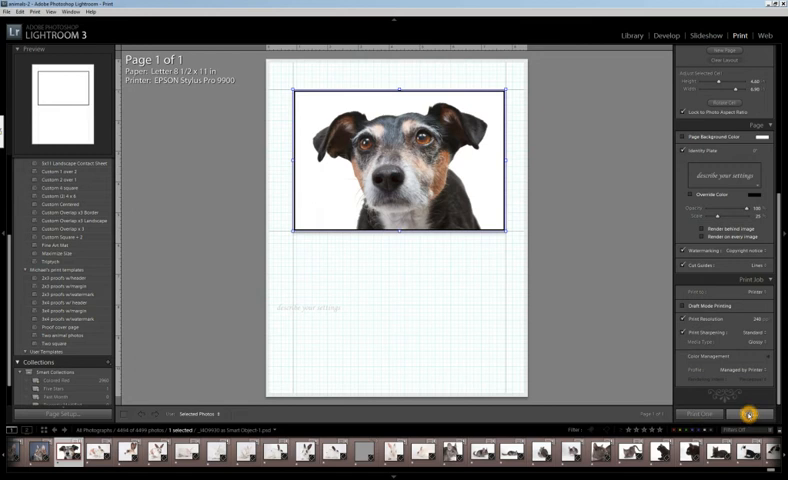
Step: Change output options in the Print Job panel for the dog page
left_click(752, 292)
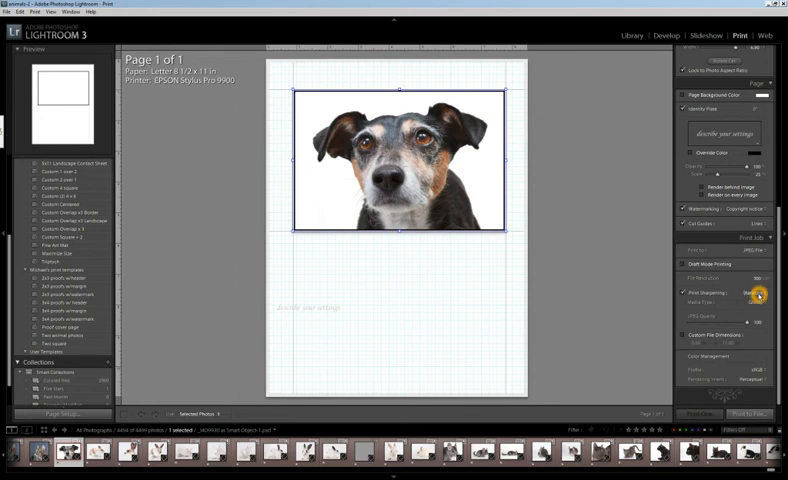
left_click(760, 294)
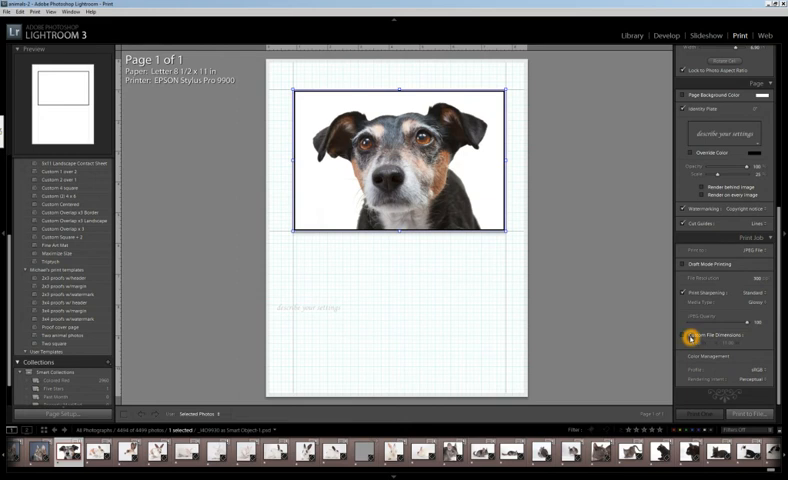
Step: Finish the Print Job options and start Print to File to save the page as JPEG
left_click(690, 336)
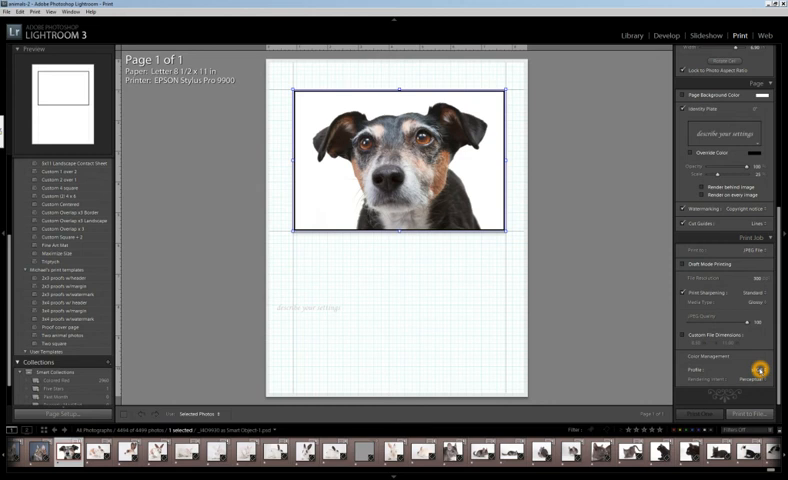
left_click(758, 380)
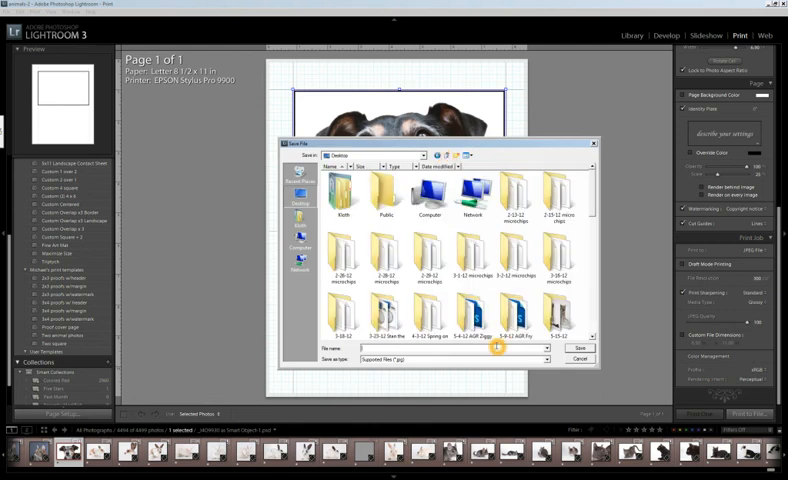
Step: Save the dog page layout as a JPEG file named 'animal'
type("animal")
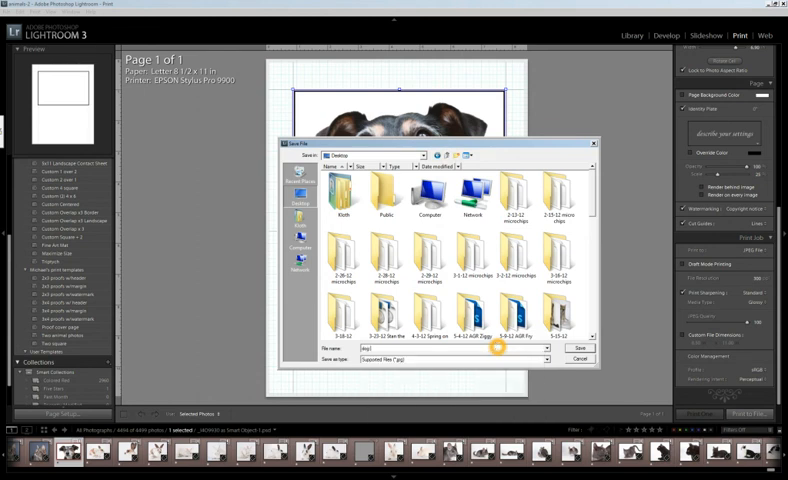
left_click(580, 348)
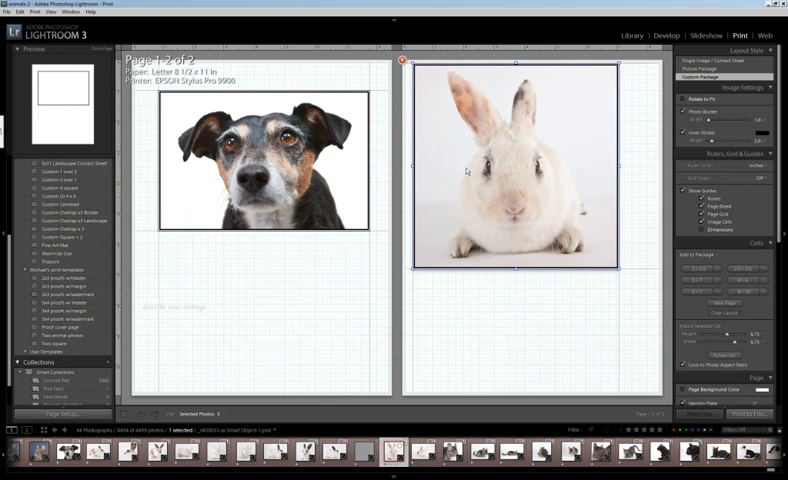
mouse_move(276, 316)
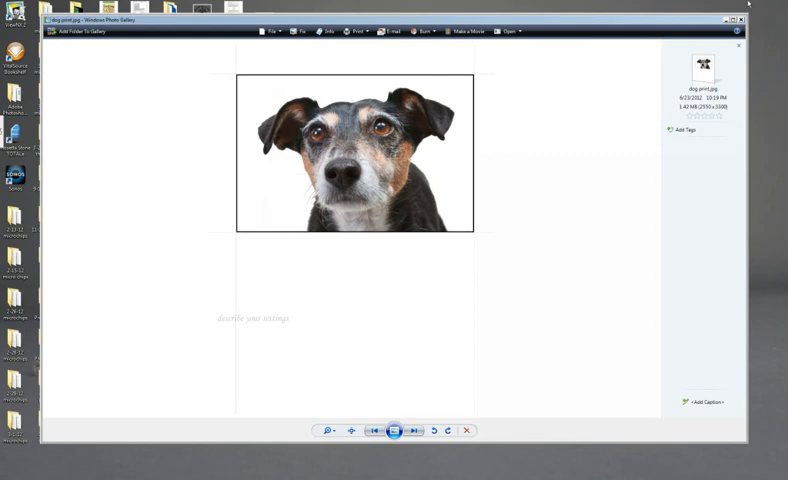
Step: Close the Windows Photo Viewer preview of the exported dog page
left_click(736, 16)
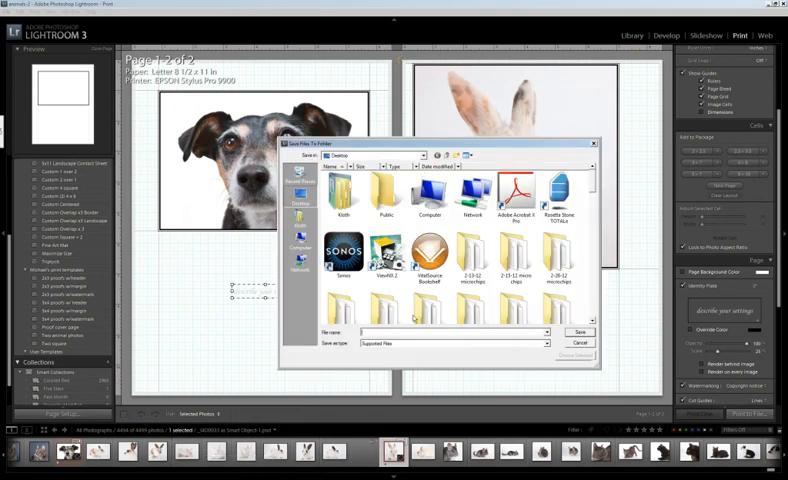
mouse_move(388, 262)
type("2 anima")
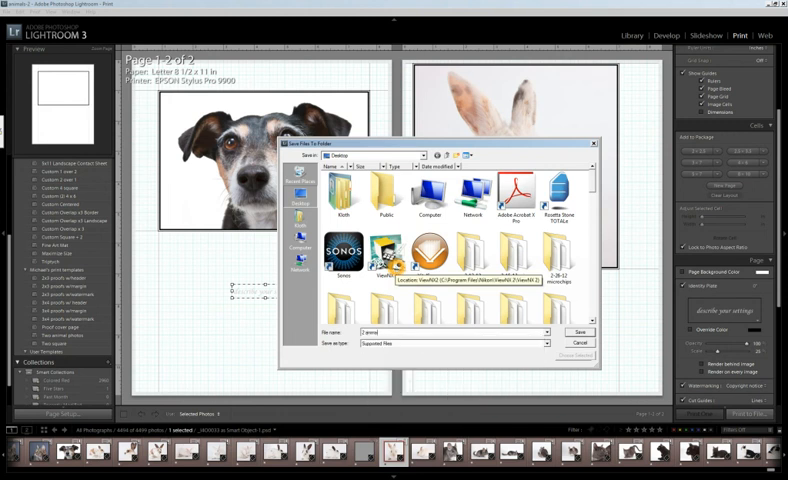
Step: Save both pages of the dog and rabbit layout as JPEG files
left_click(580, 332)
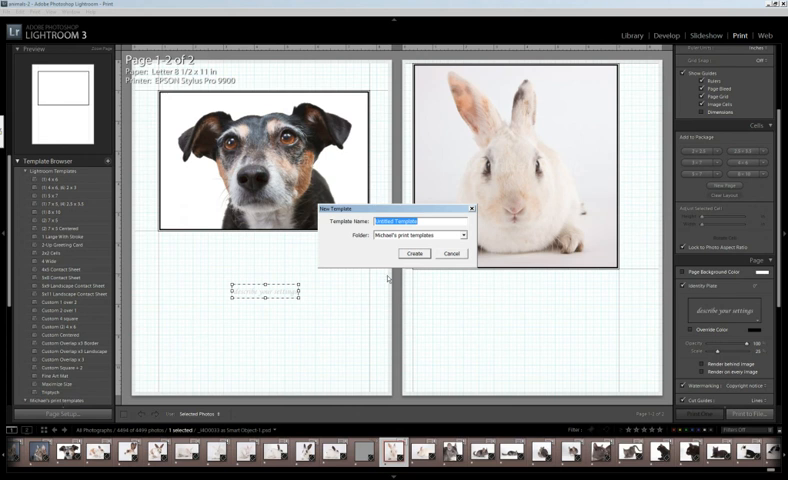
Step: Create a new print template from the two-page dog and rabbit layout
left_click(416, 236)
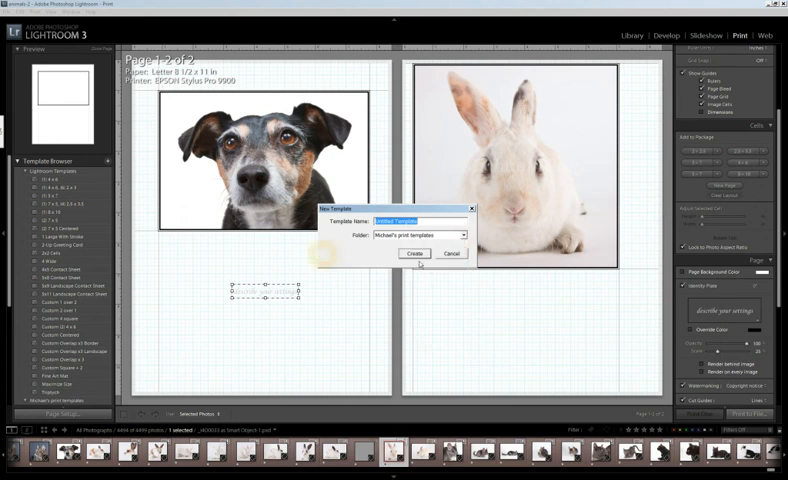
left_click(450, 252)
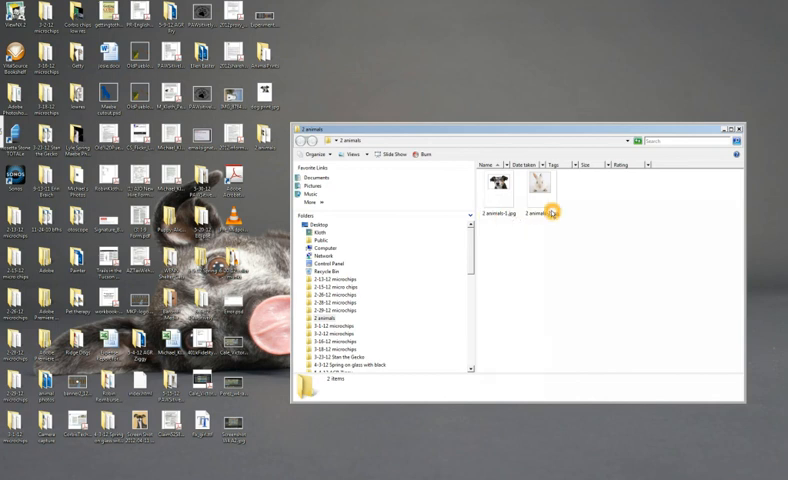
mouse_move(544, 184)
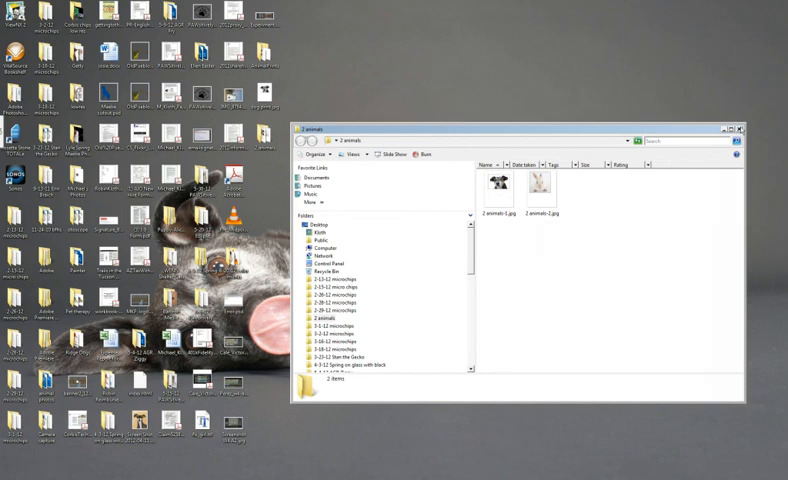
Step: Close the Explorer folder holding the two exported files, leaving the desktop
left_click(740, 128)
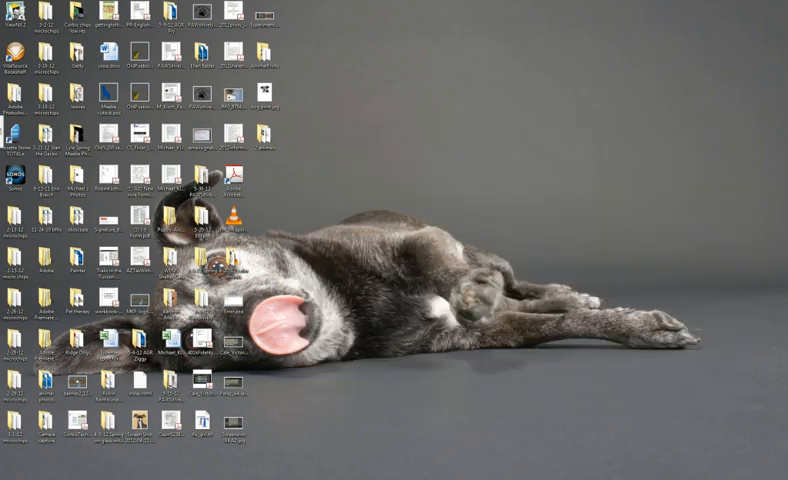